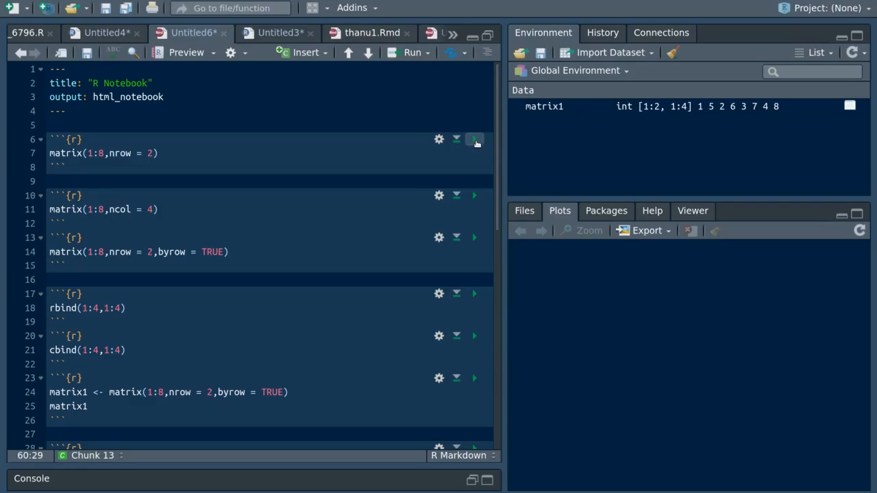
- Run the matrix(1:8, nrow = 2) chunk to show its 2-by-4 result of 1 to 8
click(474, 140)
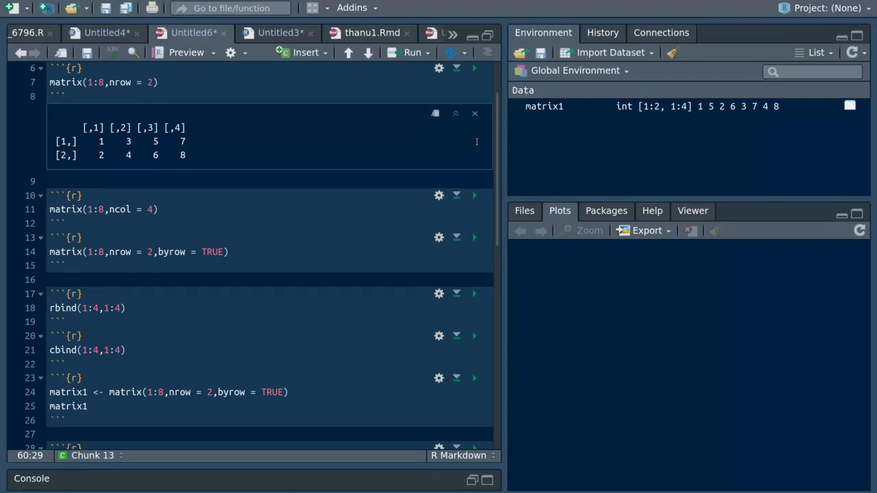
mouse_move(499, 185)
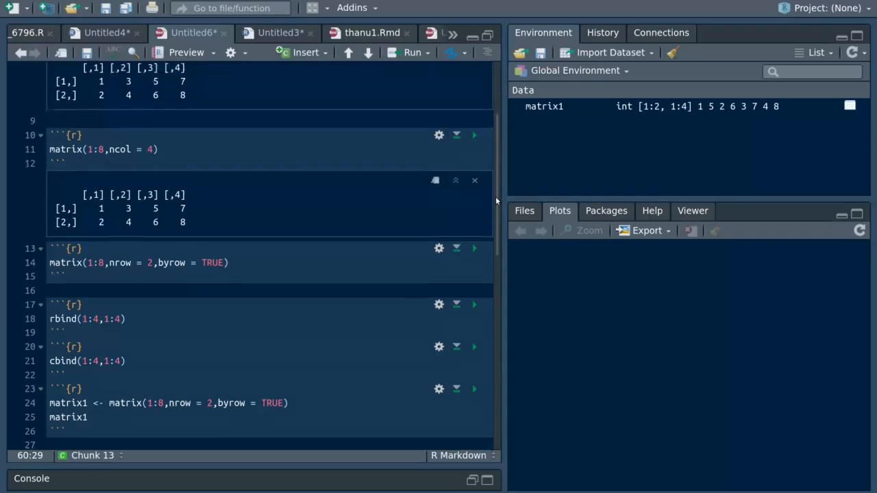
scroll(up, 3)
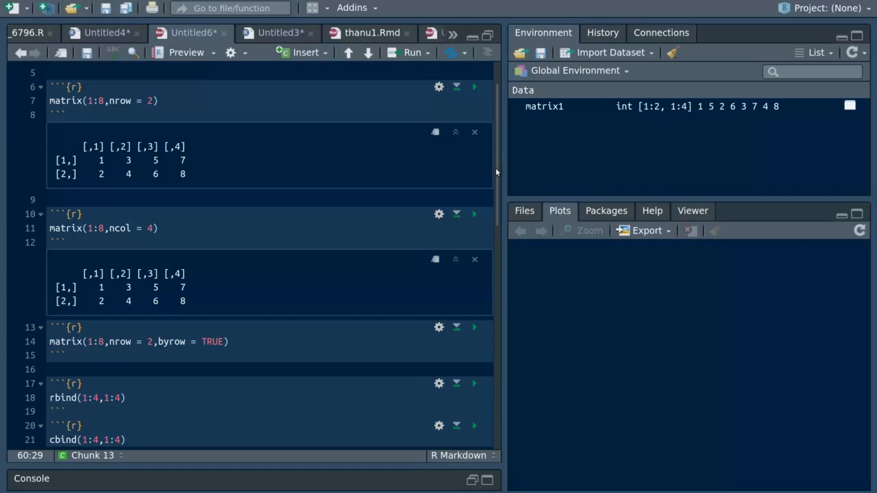
scroll(down, 3)
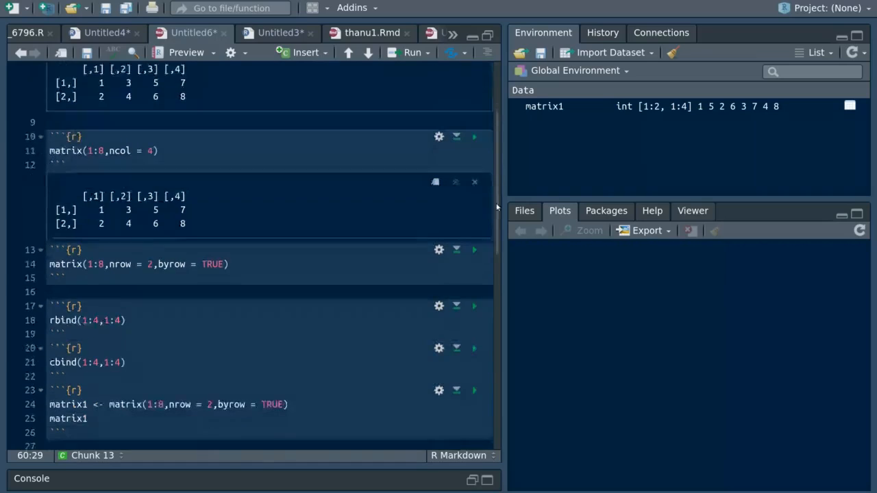
scroll(down, 3)
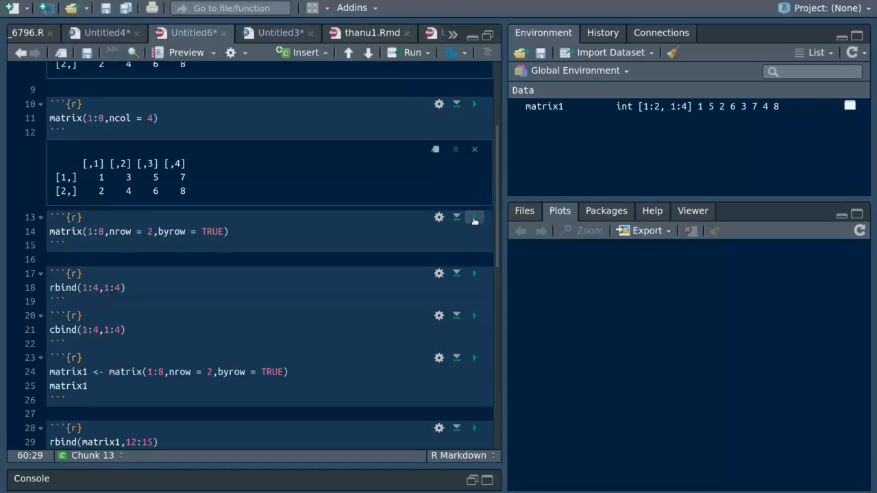
- Run the byrow = TRUE chunk to show the matrix filled across rows
click(474, 216)
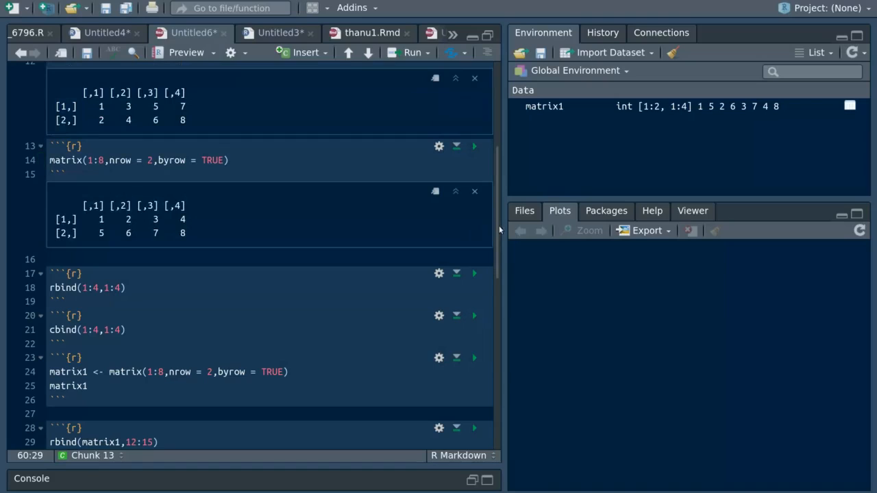
scroll(up, 3)
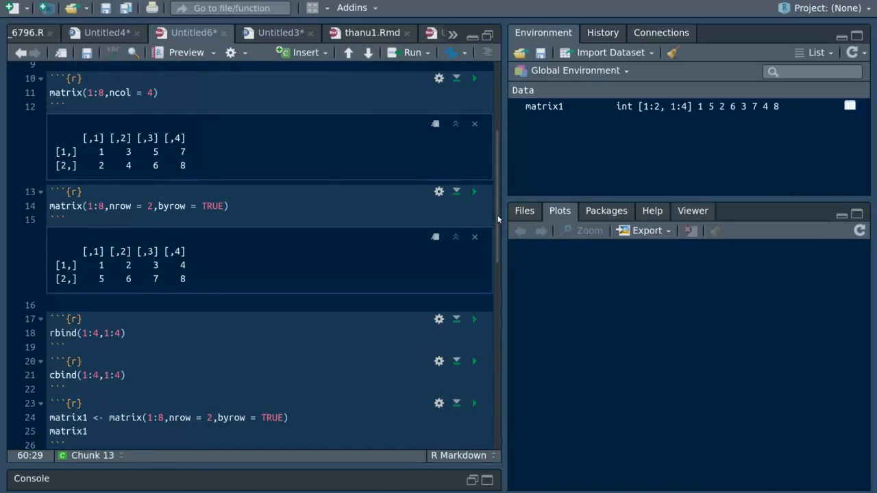
mouse_move(348, 265)
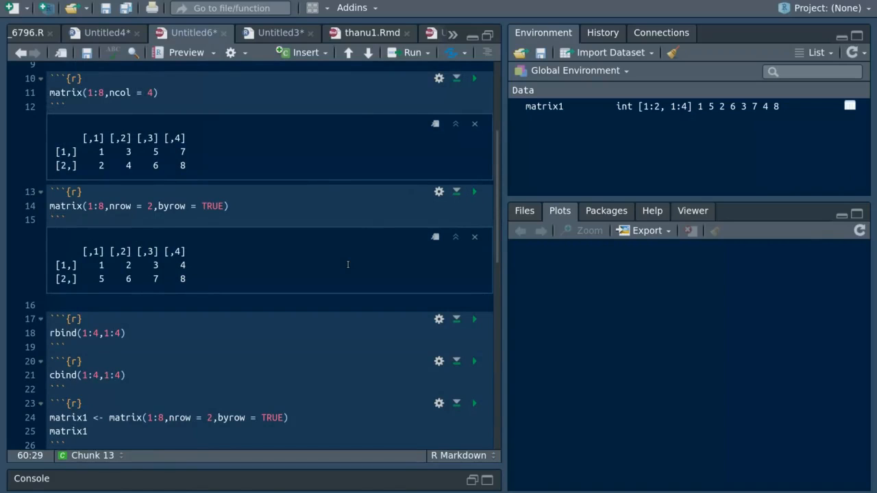
mouse_move(500, 258)
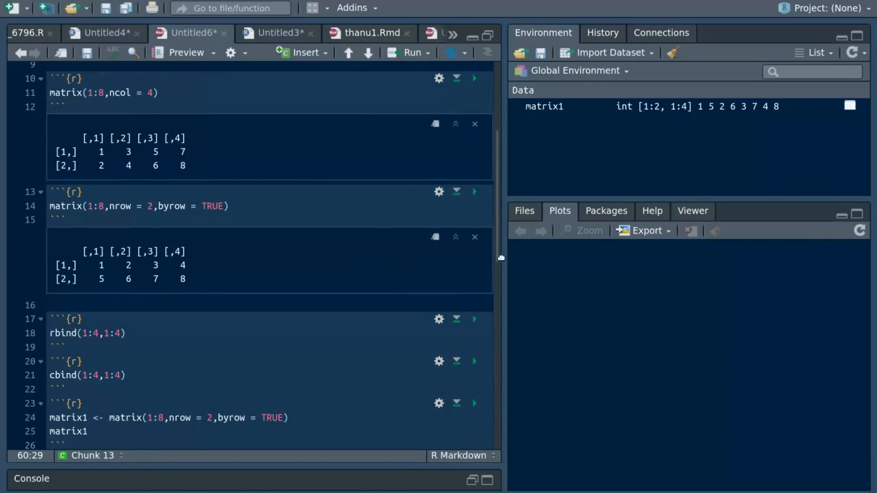
mouse_move(498, 258)
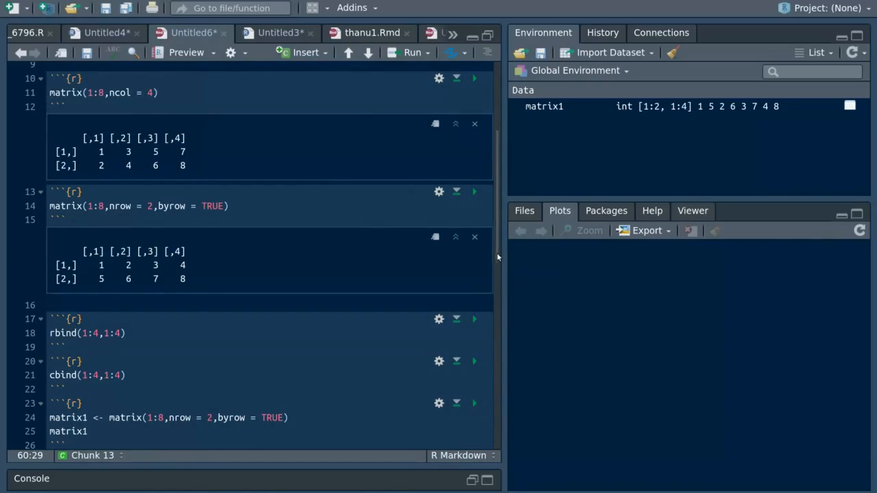
scroll(down, 3)
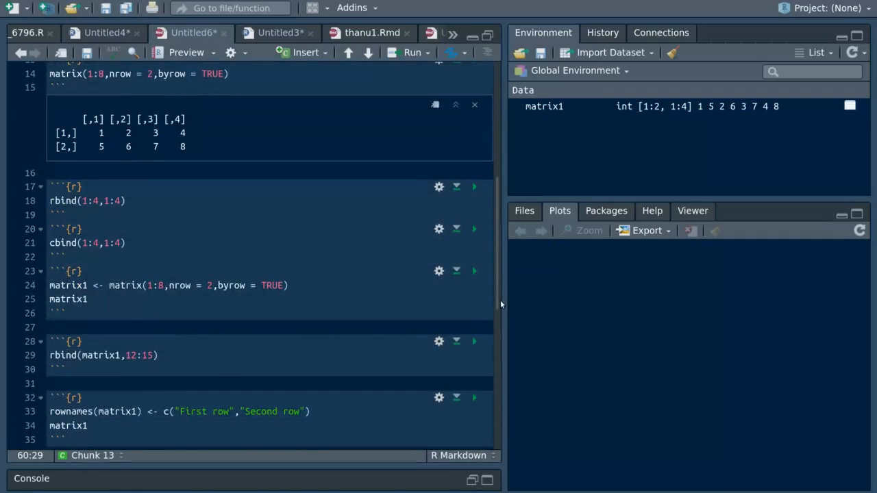
- Run the rbind(1:4,1:4) chunk to show 1 to 4 stacked as two rows
click(474, 115)
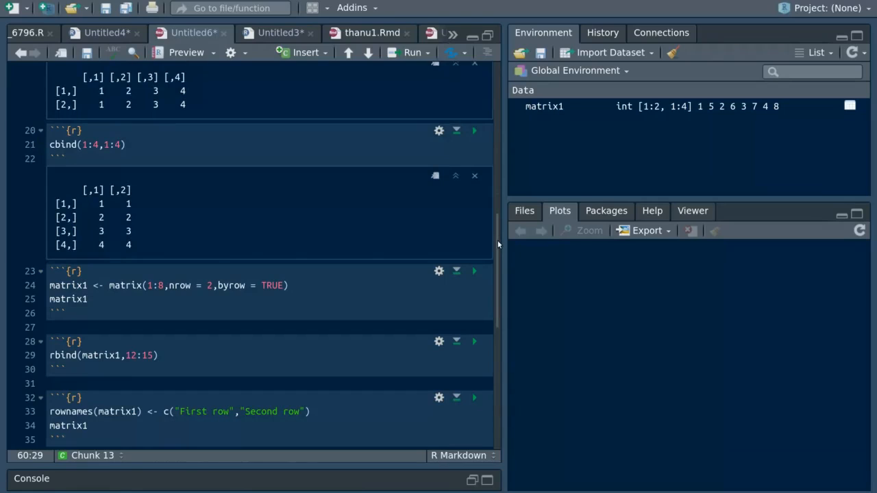
scroll(up, 3)
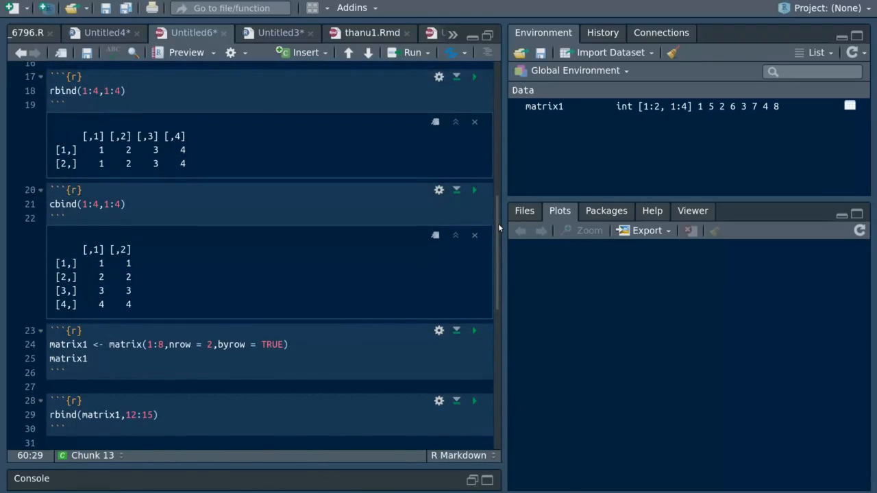
scroll(down, 3)
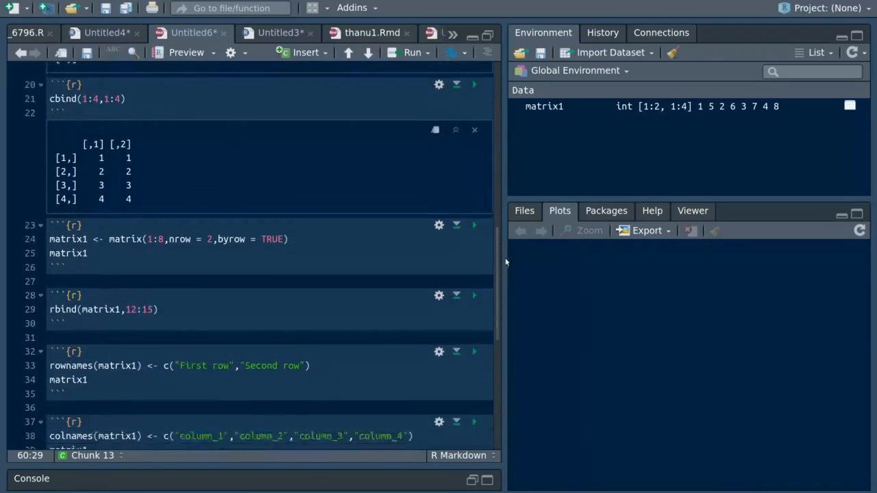
scroll(down, 3)
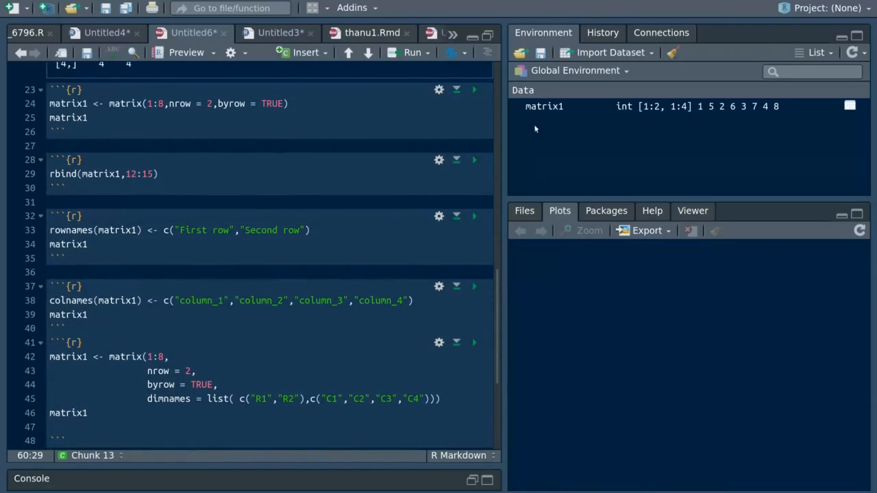
mouse_move(513, 137)
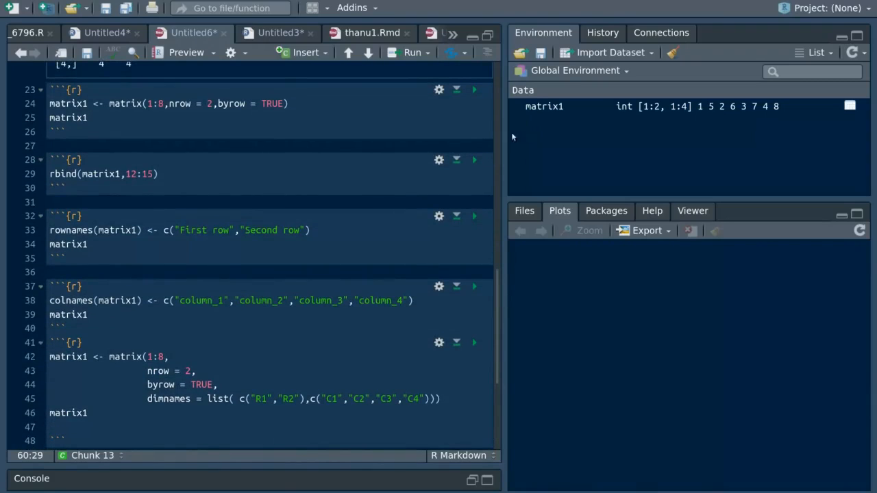
mouse_move(511, 129)
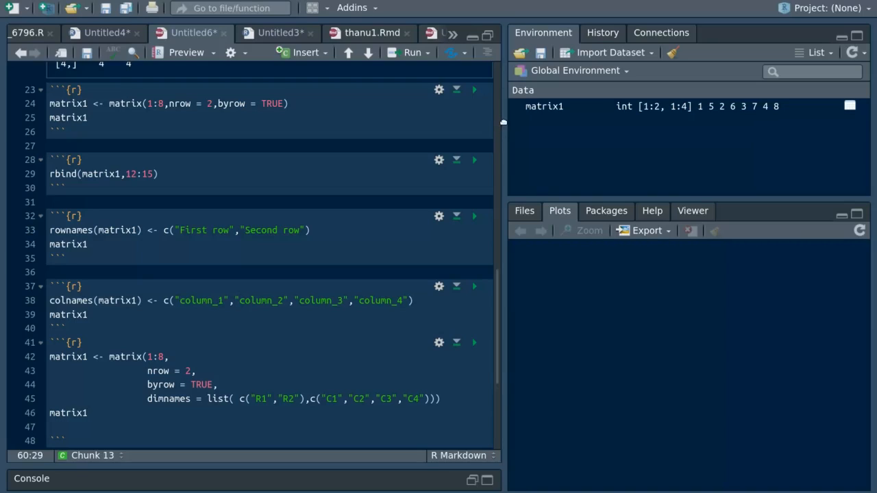
mouse_move(500, 134)
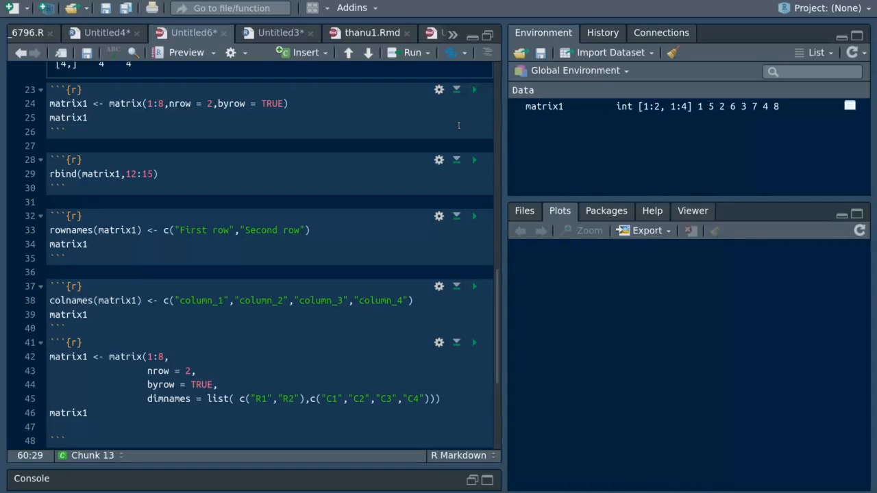
click(474, 90)
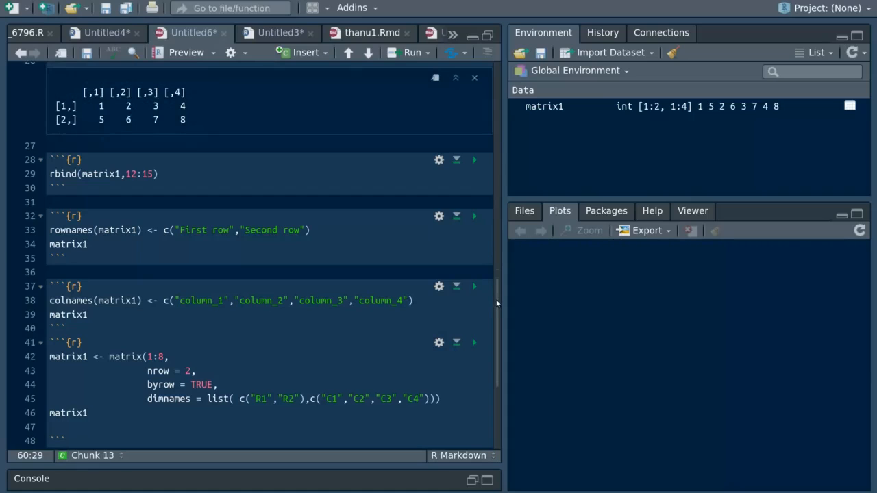
- Run the rbind chunk so its stacked matrix appears below it
scroll(up, 3)
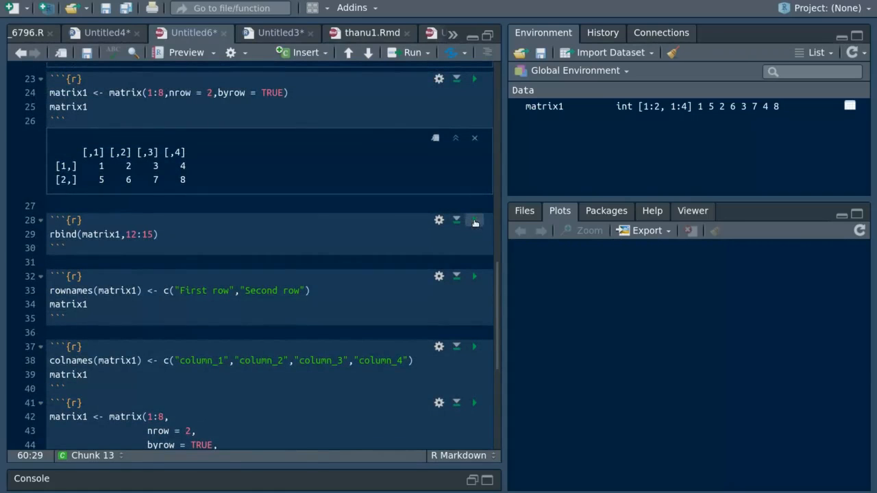
click(474, 220)
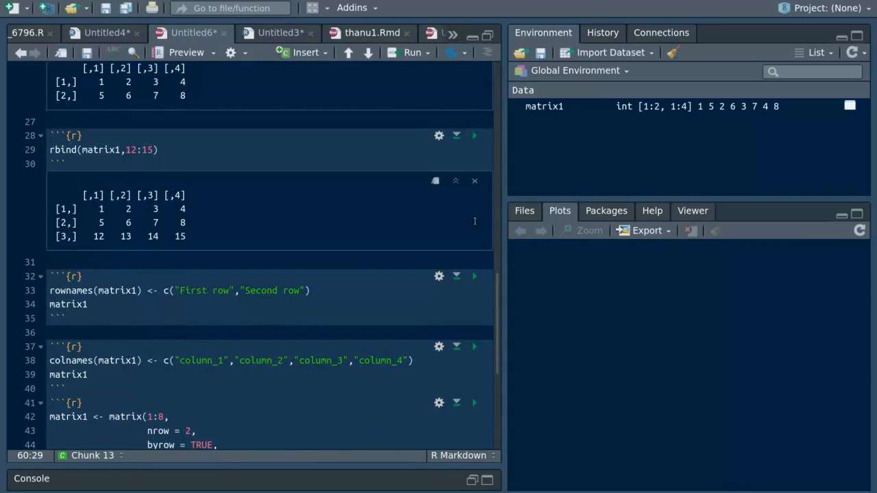
scroll(up, 3)
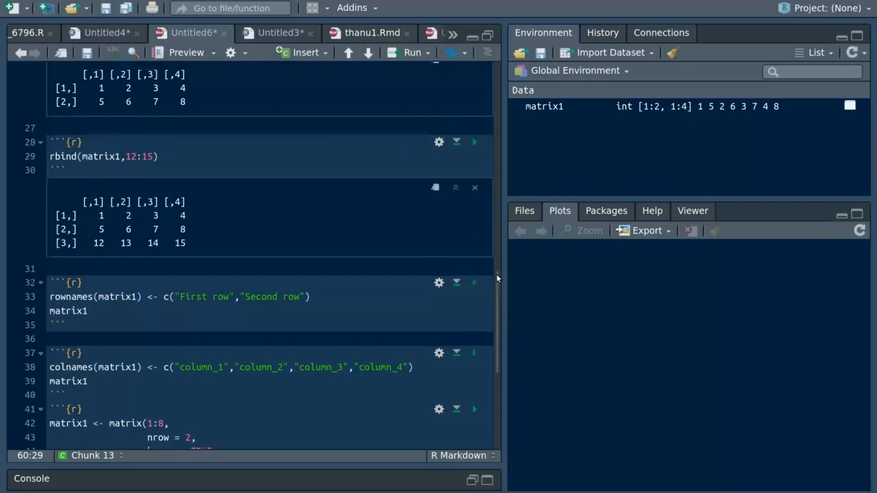
scroll(down, 3)
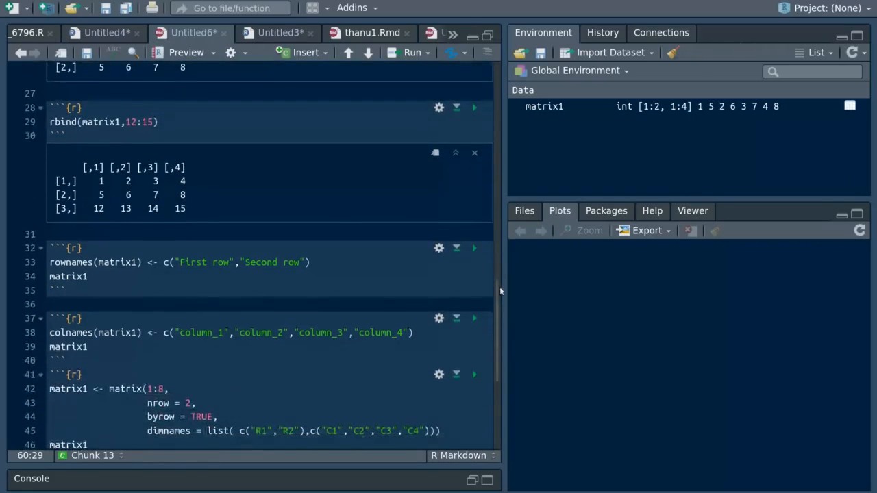
- Run the rownames, colnames and dimnames chunks to show matrices labeled R1–R2 and C1–C4
click(474, 177)
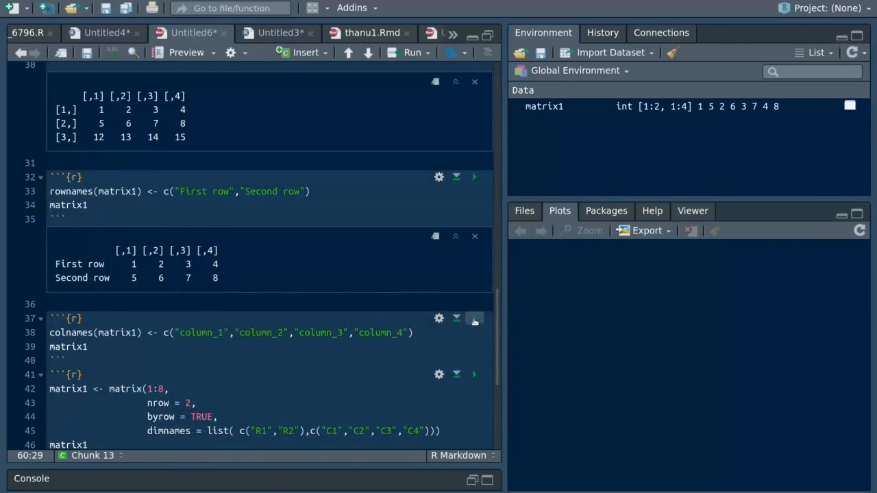
click(474, 318)
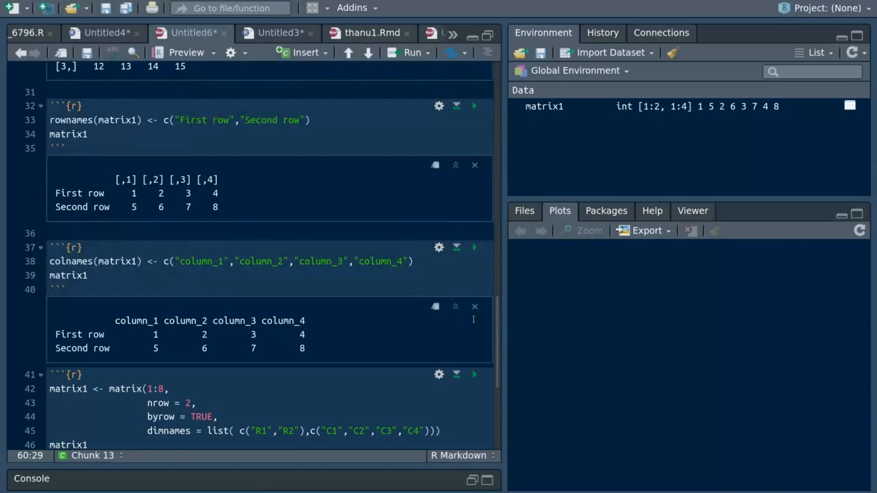
mouse_move(499, 324)
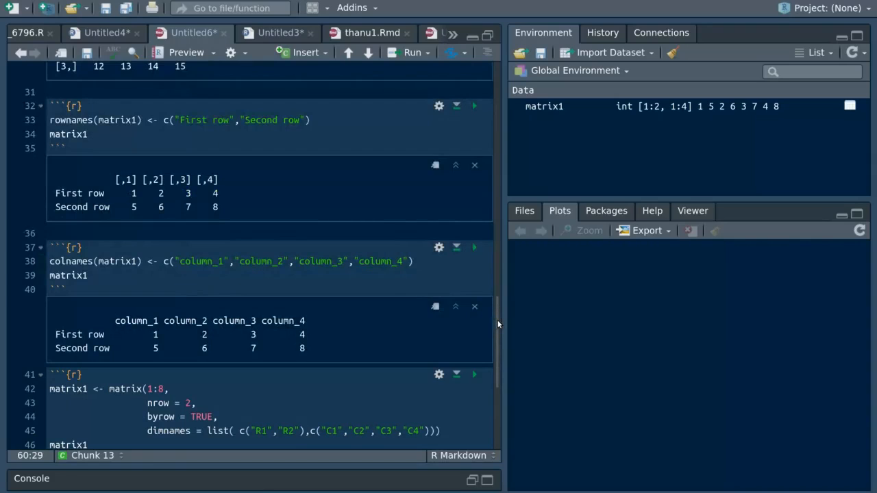
scroll(up, 3)
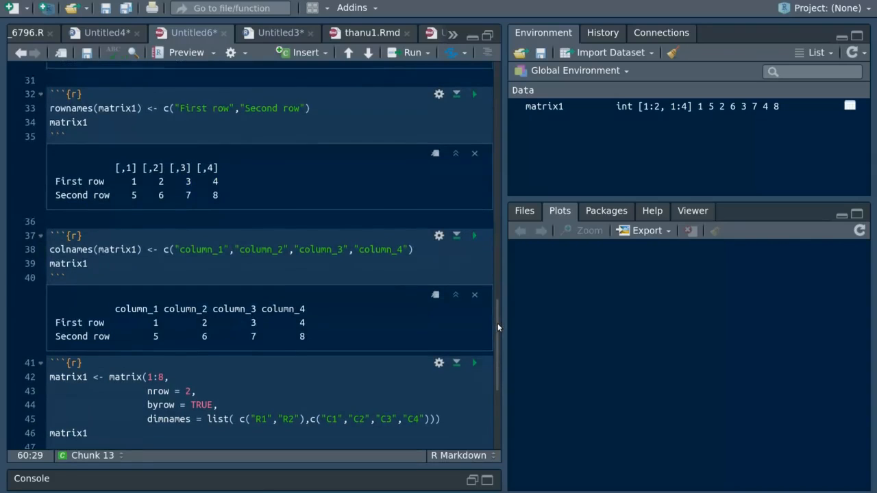
scroll(down, 3)
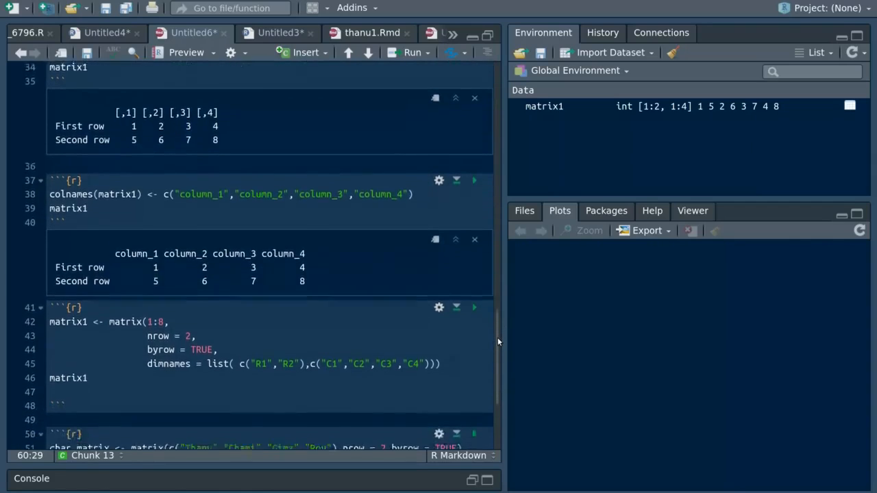
scroll(down, 3)
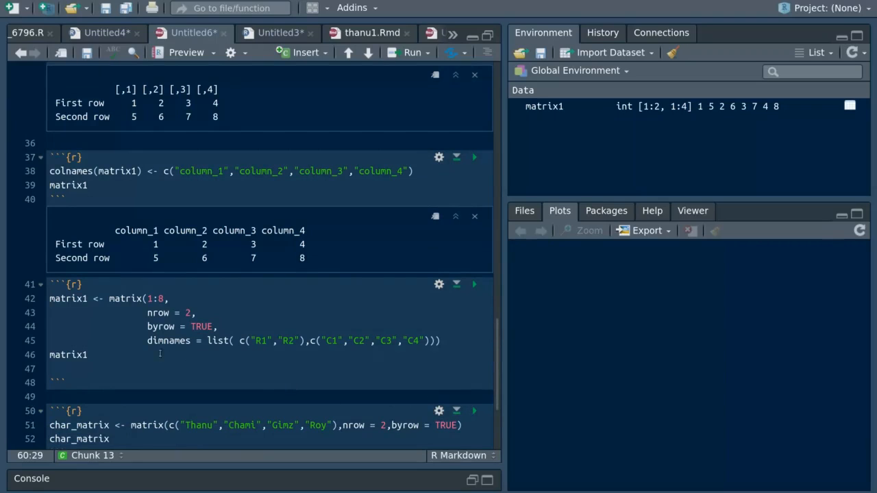
mouse_move(372, 381)
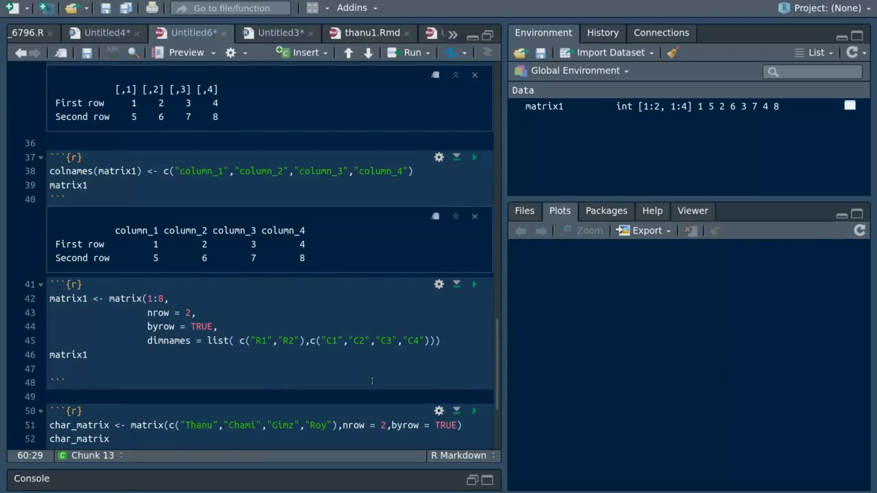
mouse_move(480, 329)
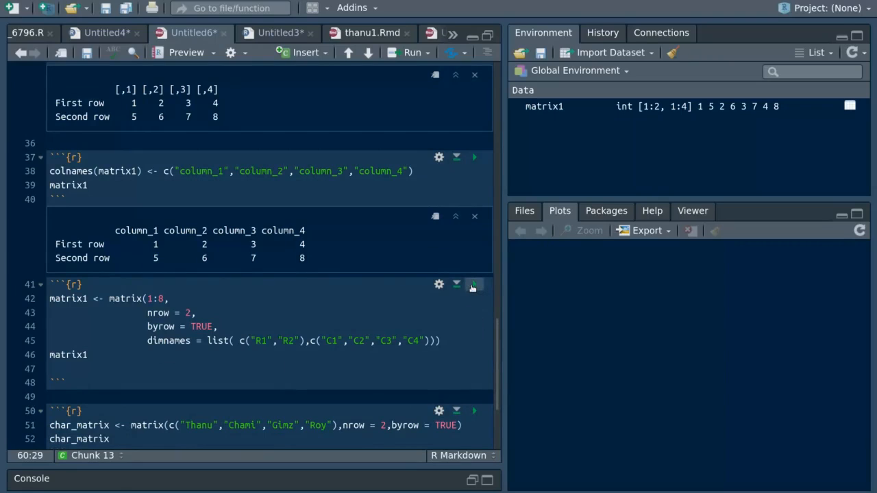
click(474, 283)
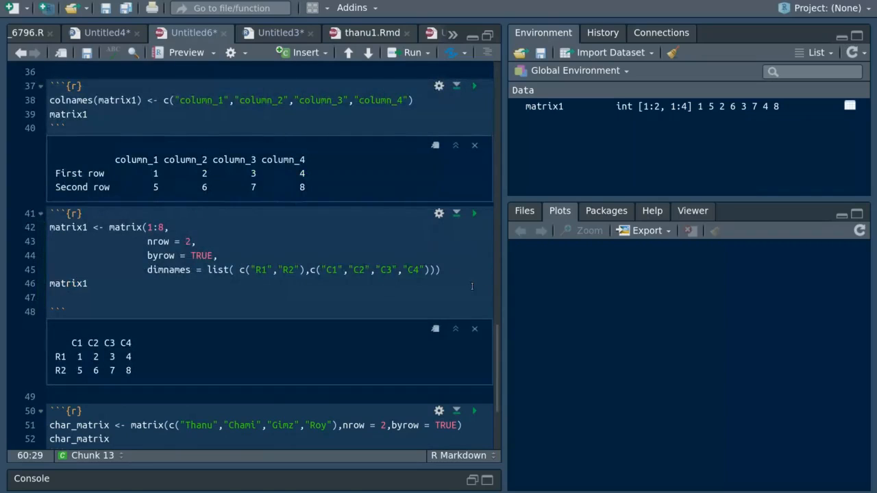
mouse_move(513, 301)
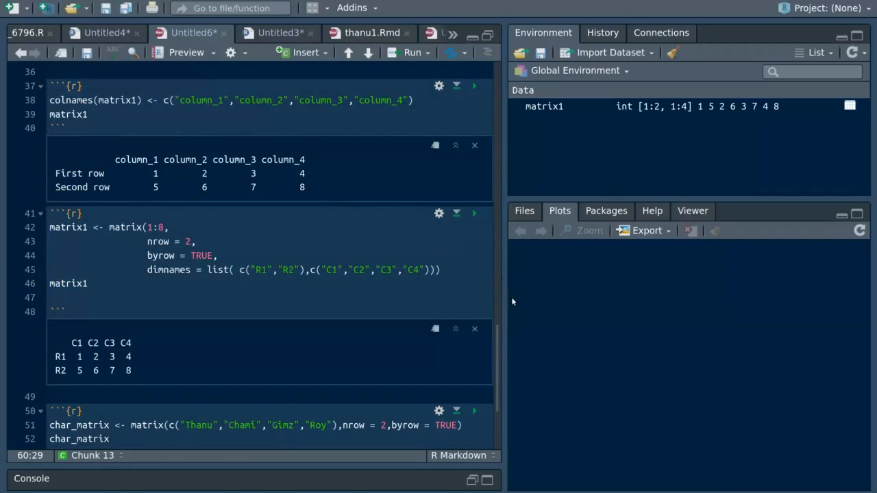
mouse_move(498, 338)
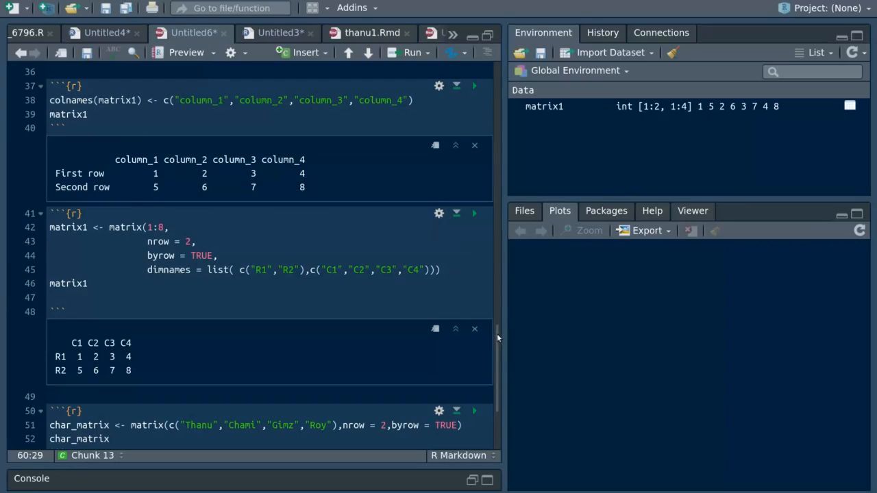
- Scroll down to the char_matrix and num_matrix chunks
scroll(down, 3)
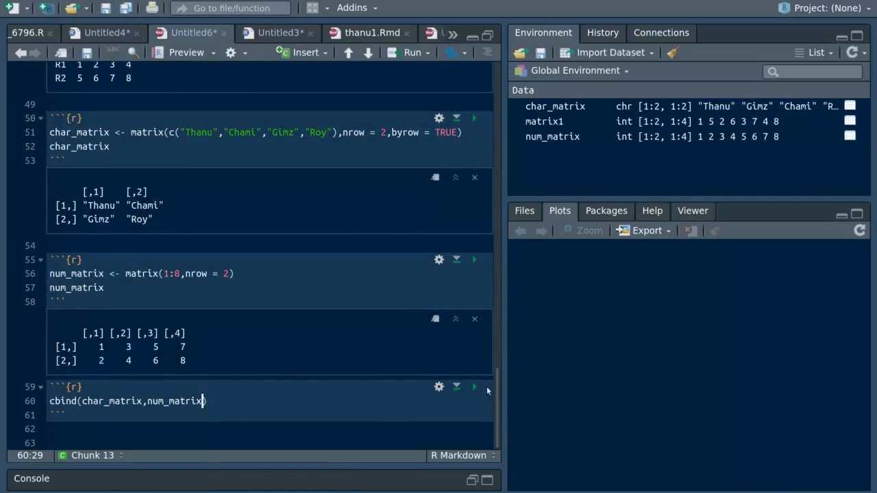
- Run the cbind(char_matrix,num_matrix) chunk to show the 2-by-6 quoted-text matrix
click(474, 387)
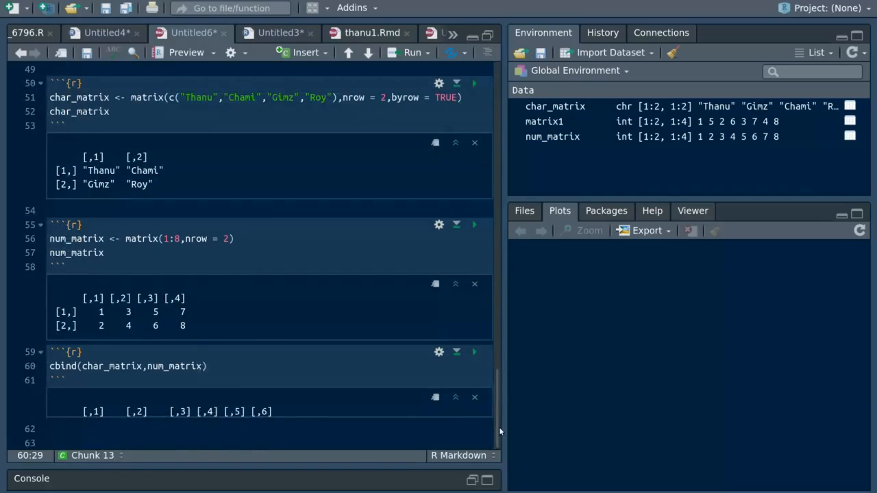
scroll(down, 3)
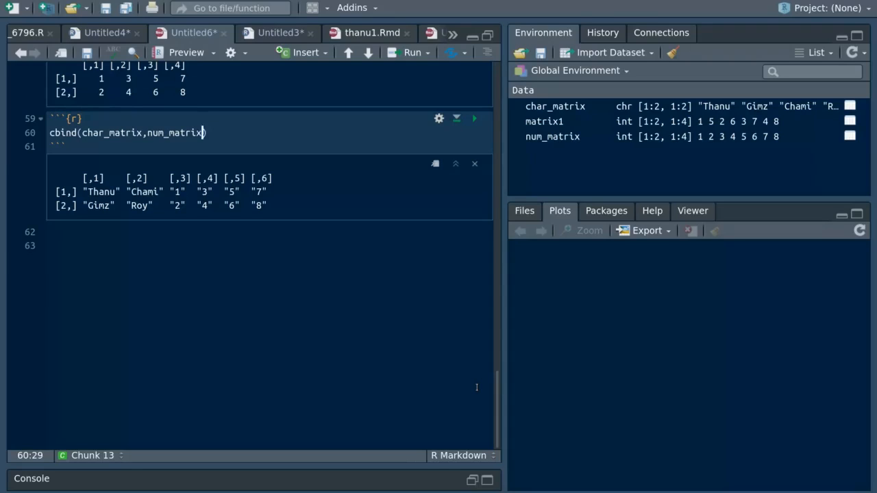
mouse_move(109, 376)
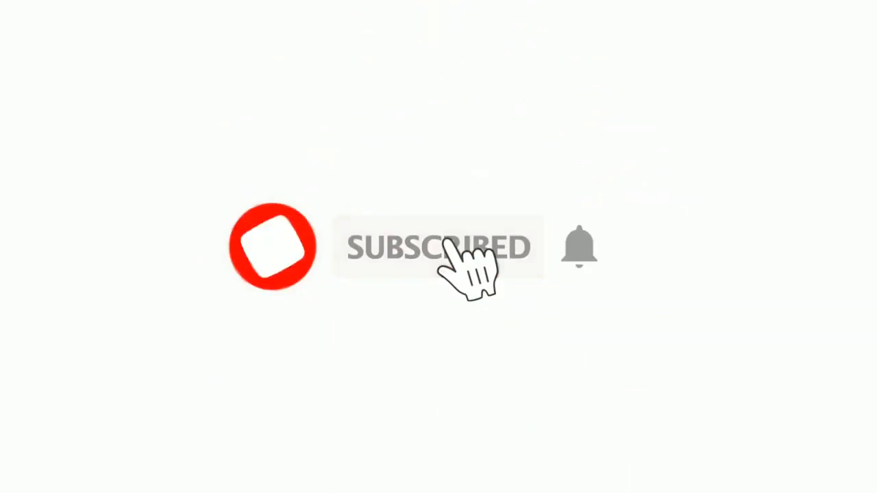
click(579, 247)
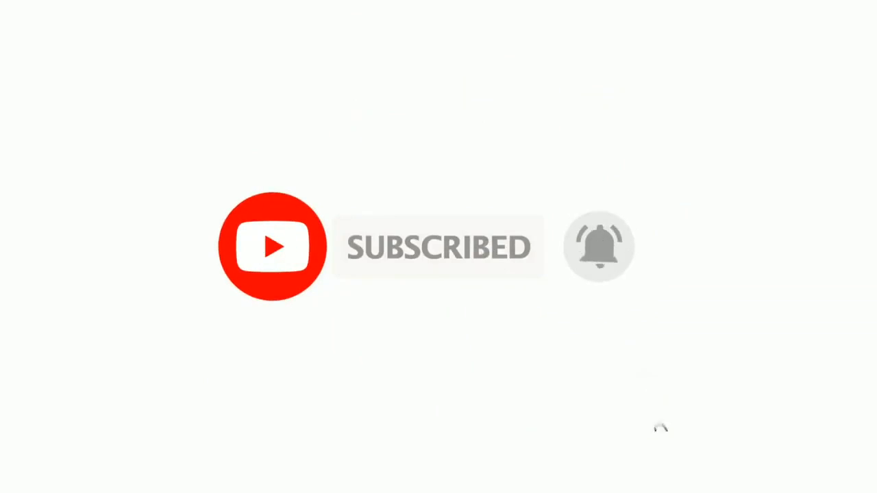